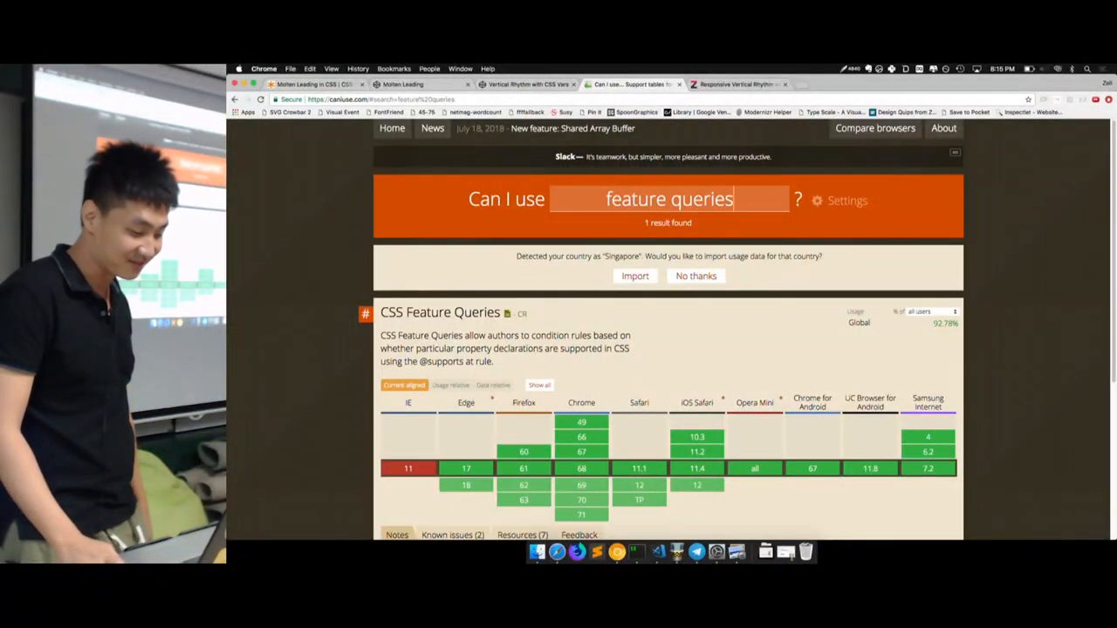
scroll("down", 3)
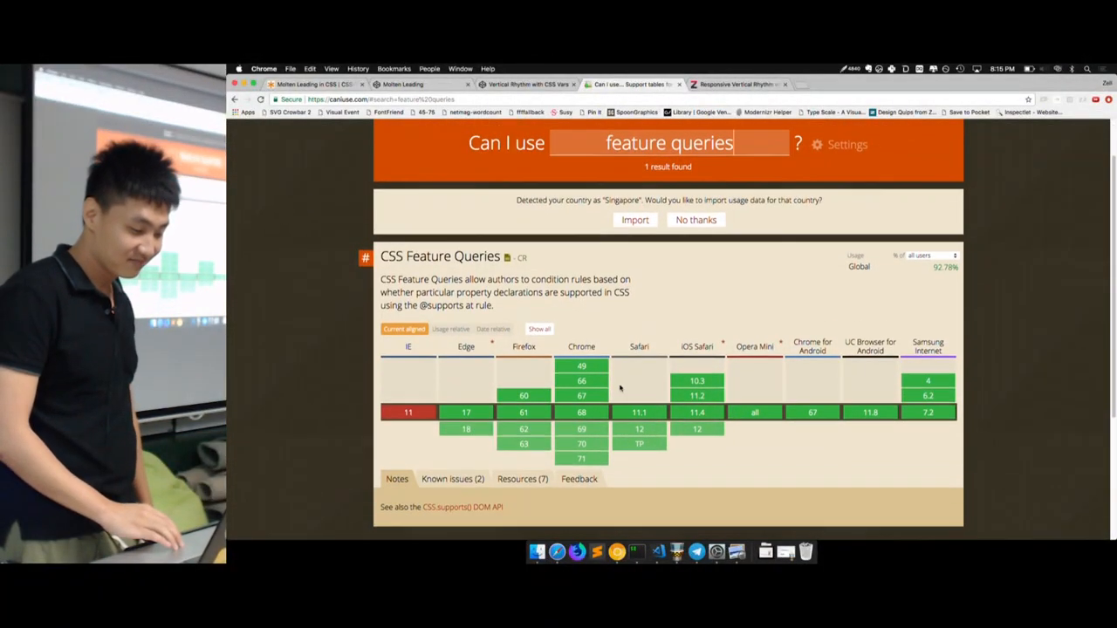
scroll("down", 3)
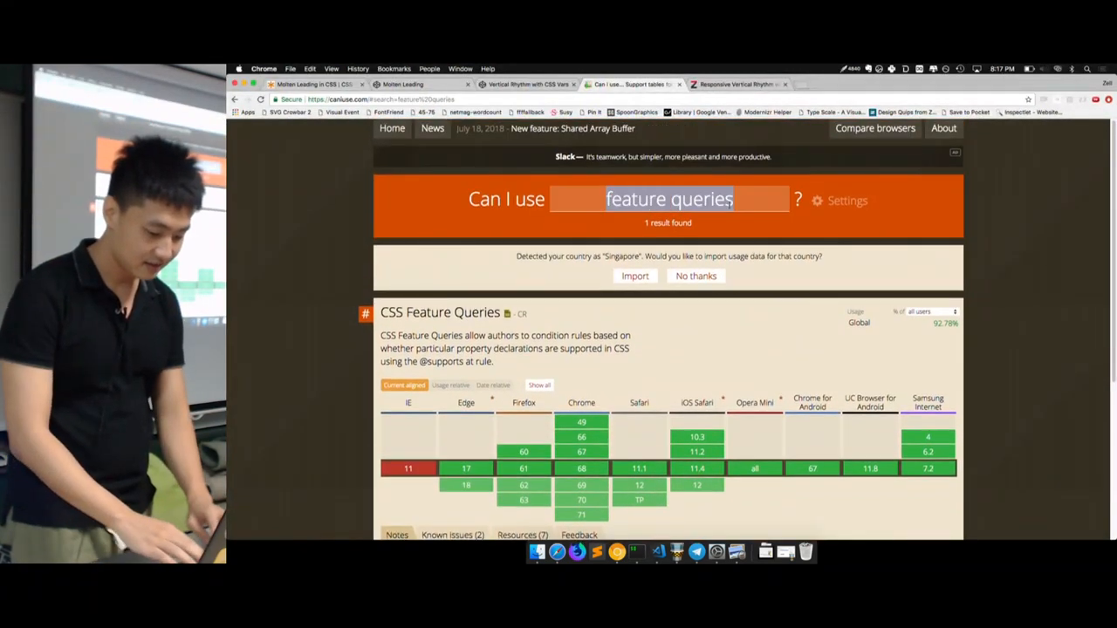
type("css calc")
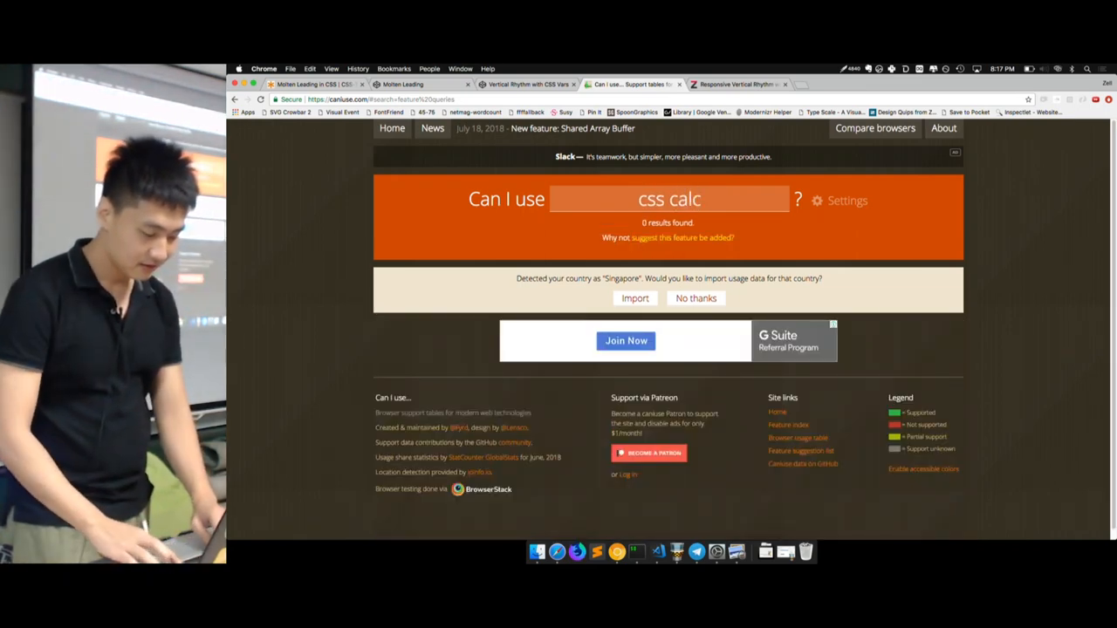